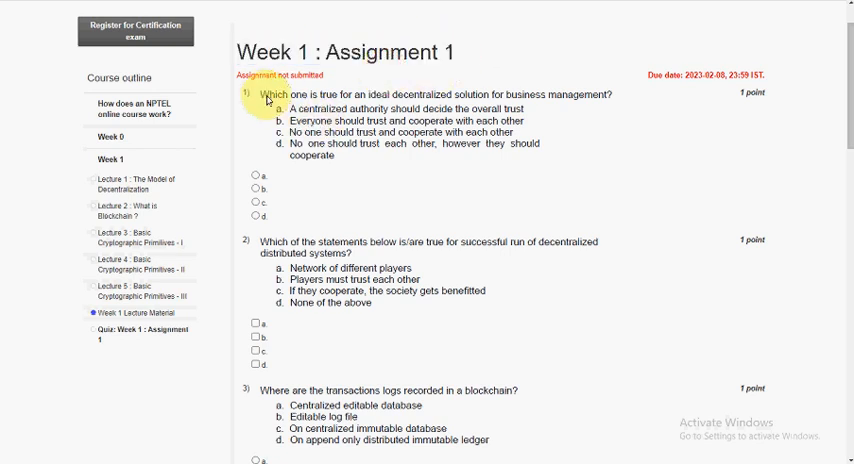
pyautogui.moveTo(252, 144)
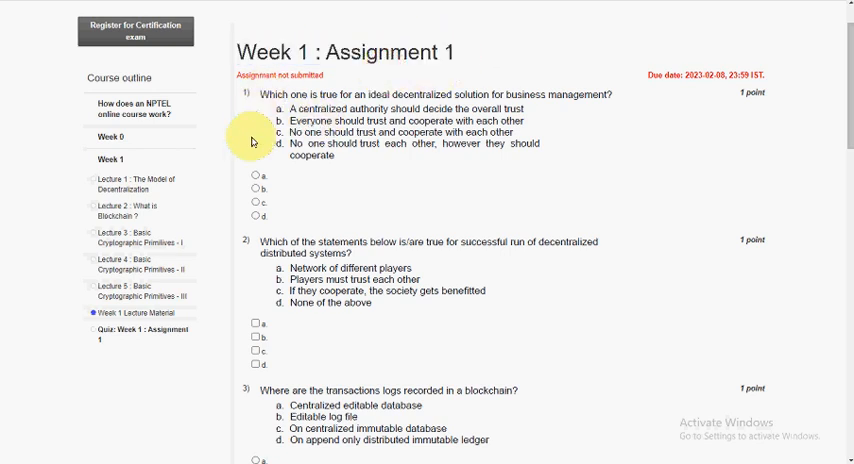
pyautogui.moveTo(252, 120)
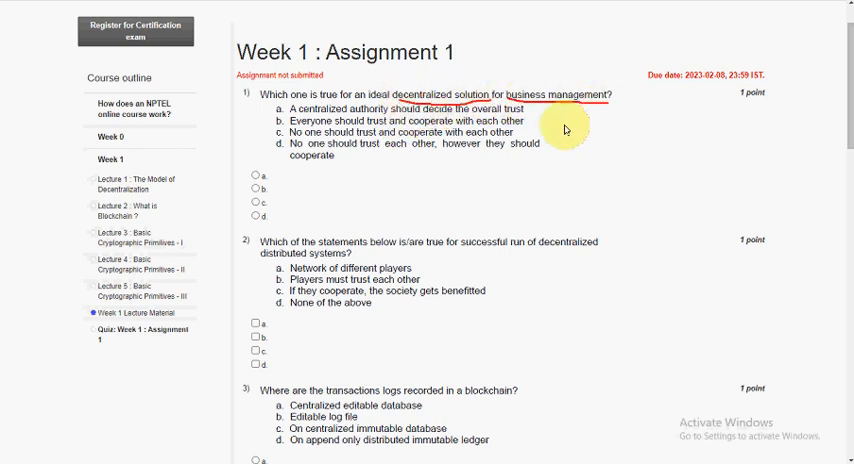
pyautogui.moveTo(342, 190)
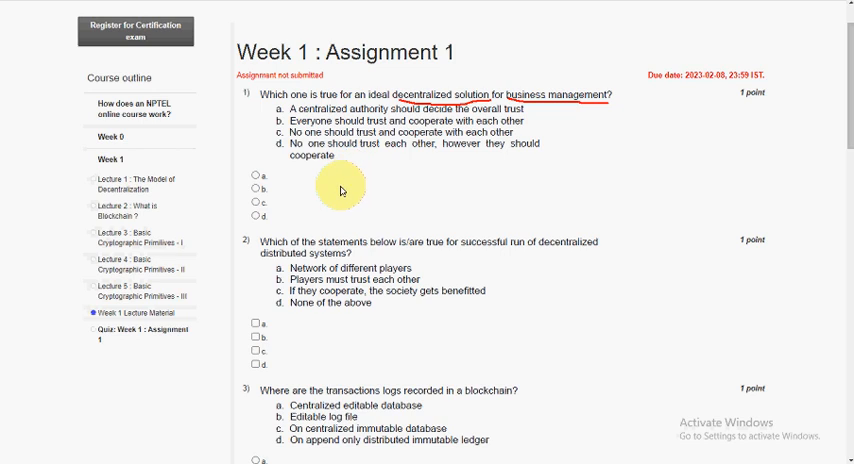
pyautogui.moveTo(270, 152)
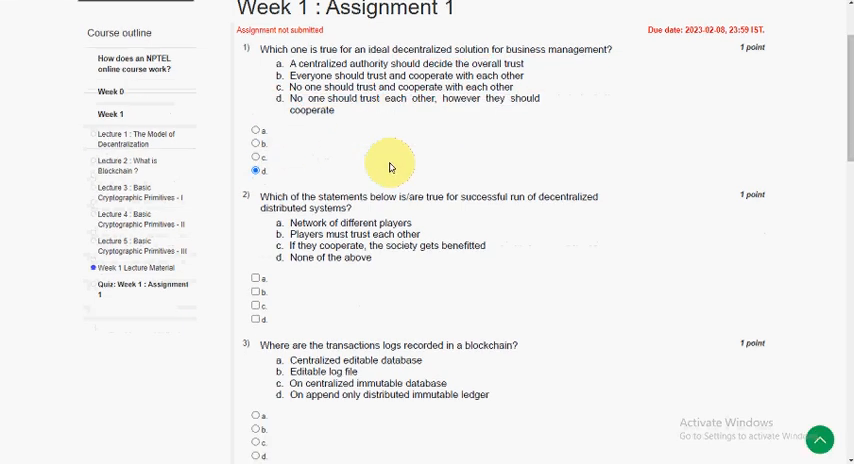
# Check question 2's options a (network of different players) and c (cooperation benefits society)
pyautogui.scroll(-3)
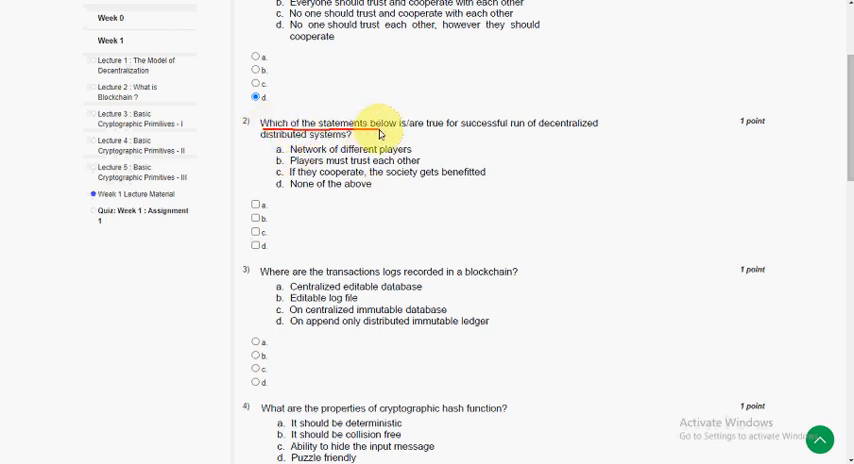
pyautogui.moveTo(378, 134); pyautogui.dragTo(528, 136)
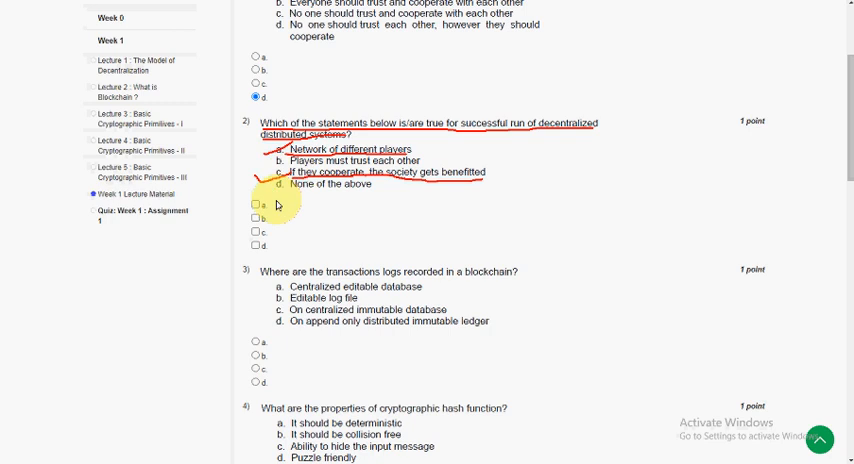
pyautogui.click(254, 206)
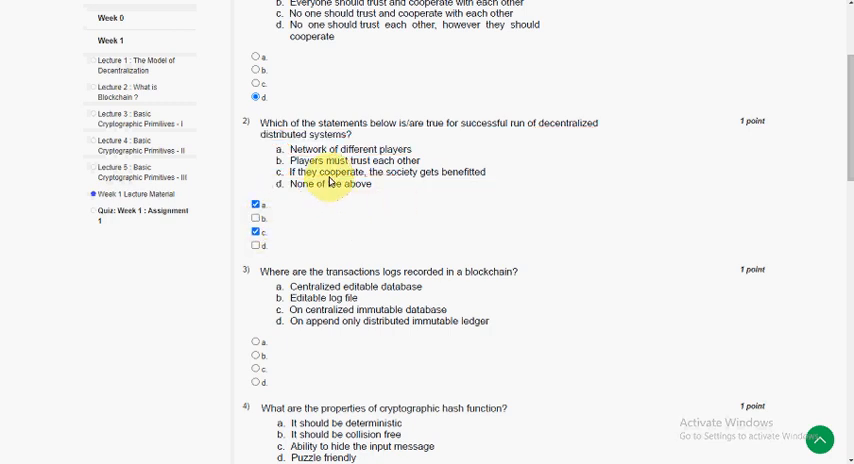
pyautogui.scroll(-3)
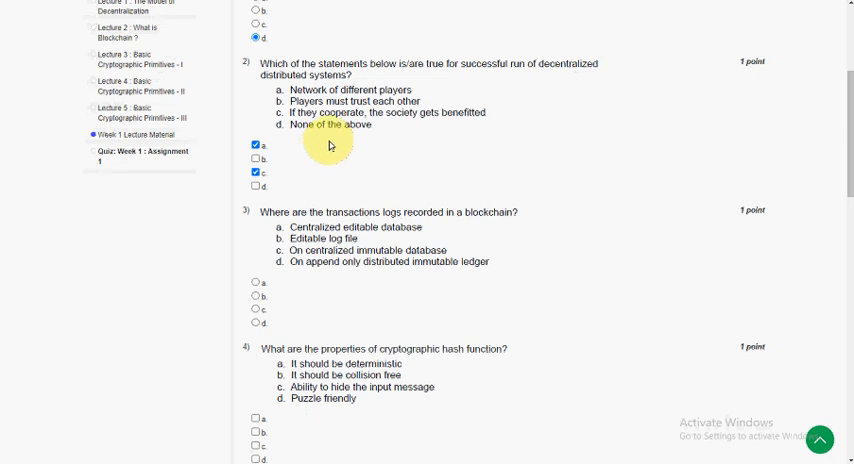
pyautogui.scroll(-3)
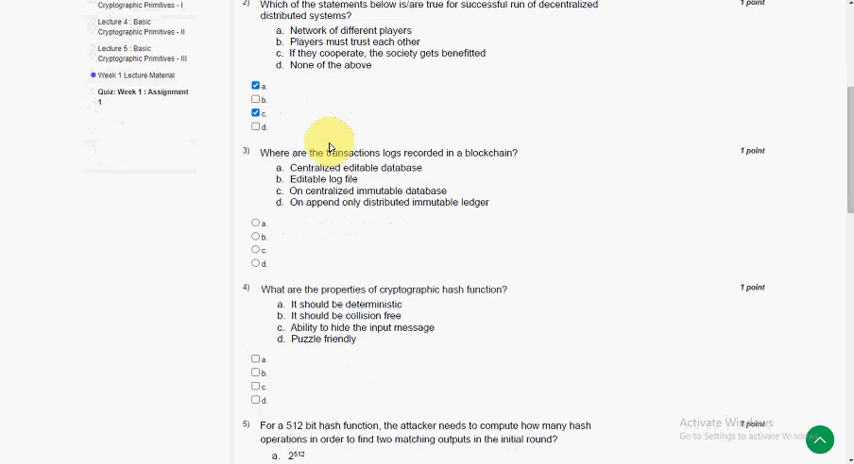
# Select option d (append-only distributed immutable ledger) for question 3 and all four properties for question 4
pyautogui.scroll(-3)
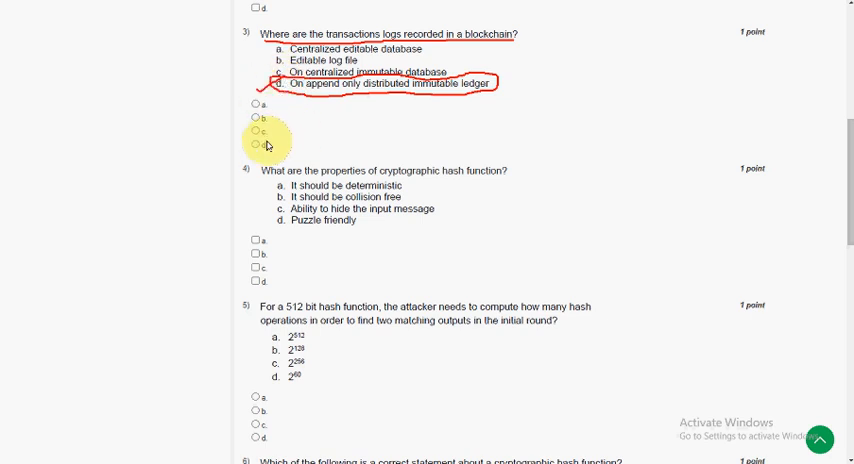
pyautogui.click(254, 144)
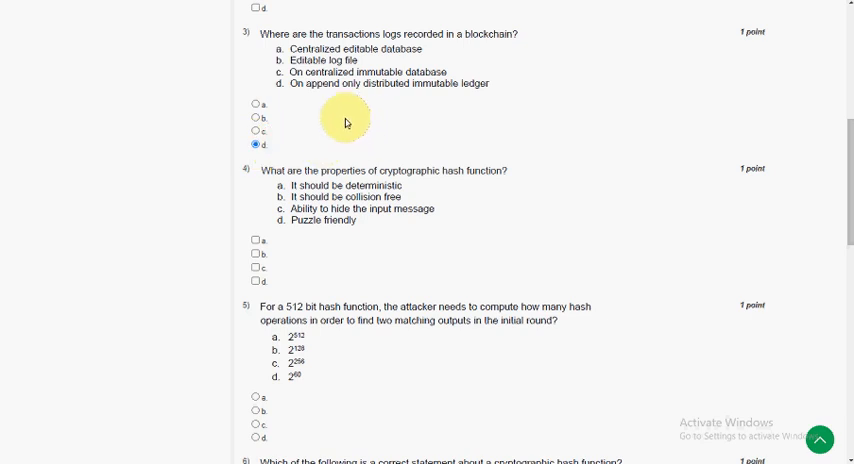
pyautogui.scroll(-3)
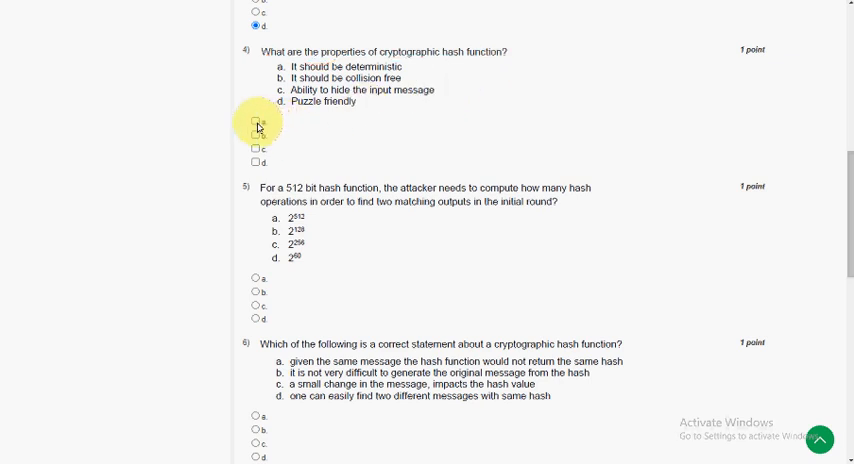
pyautogui.click(252, 124)
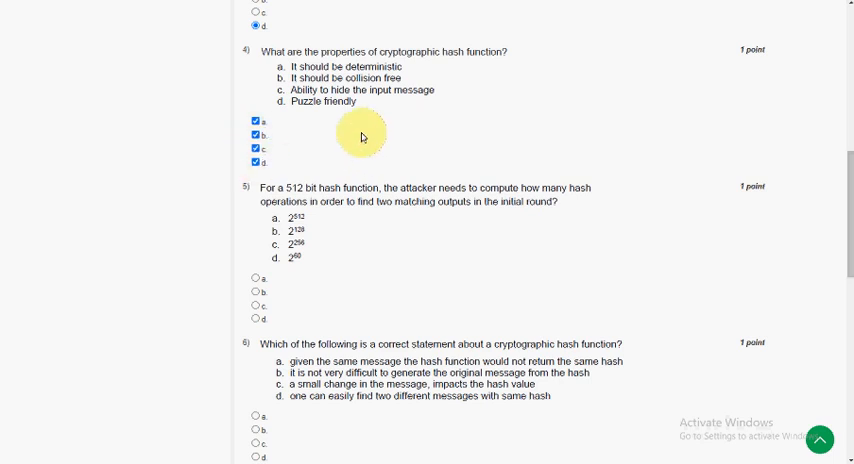
# Answer question 5 after working out 2^256, then mark option c for question 6
pyautogui.scroll(-3)
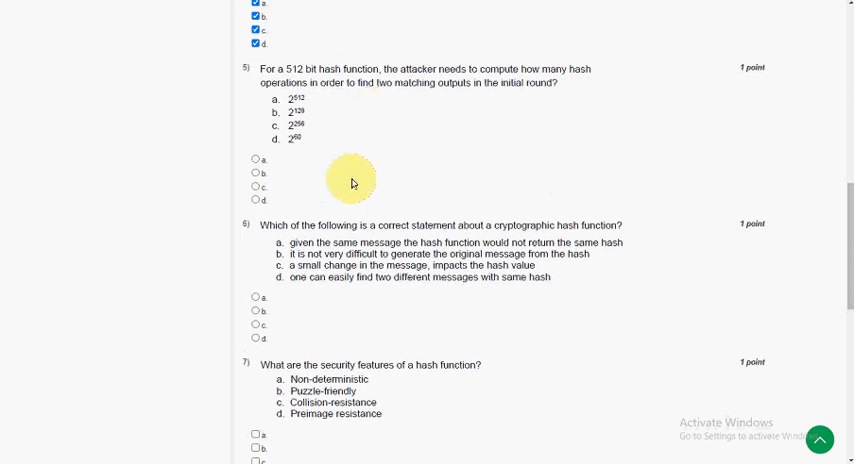
pyautogui.moveTo(262, 78)
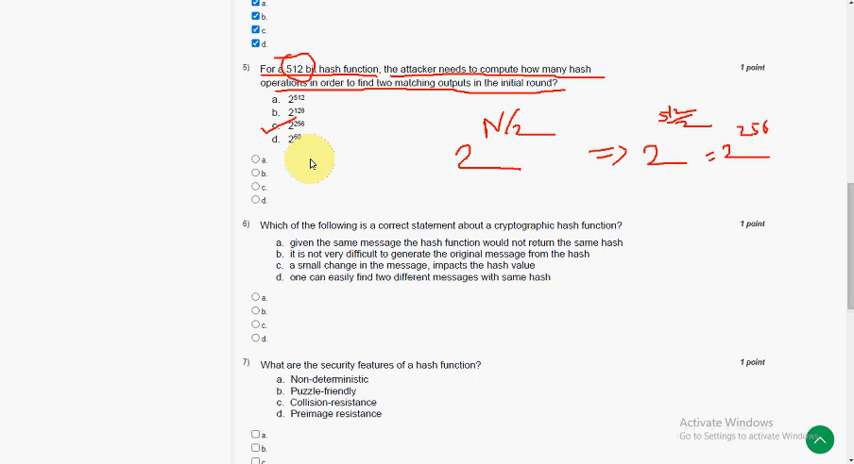
pyautogui.moveTo(270, 184)
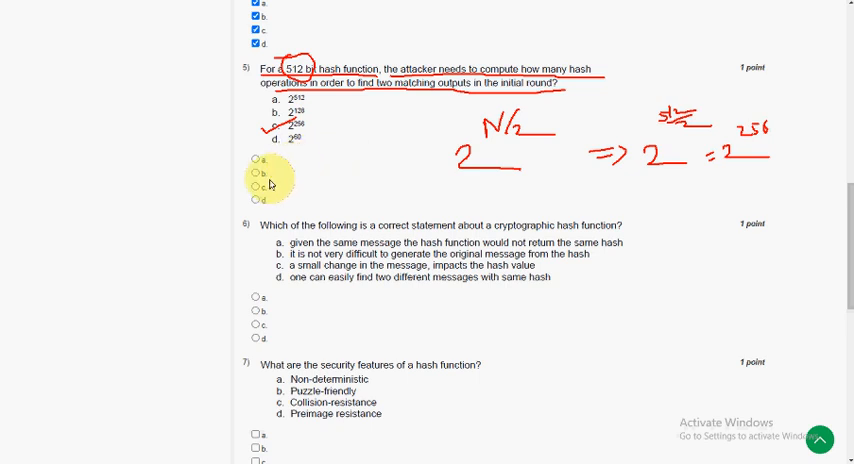
pyautogui.click(256, 188)
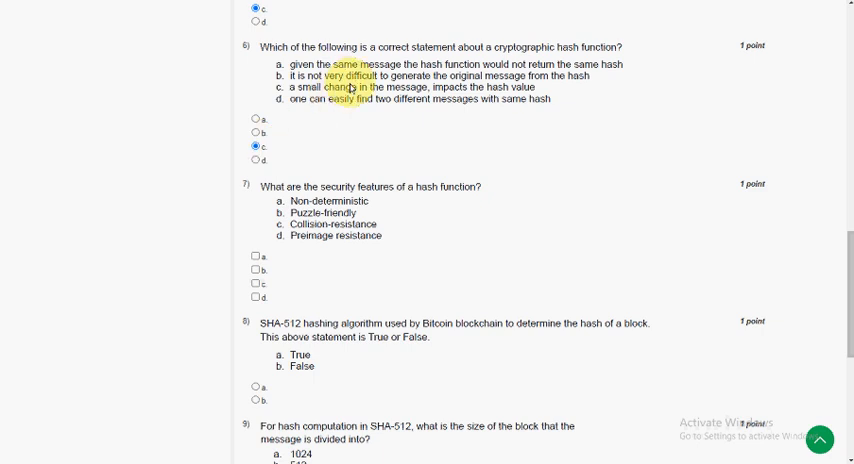
# Check Puzzle-friendly and Collision-resistance (options b and c) for question 7
pyautogui.scroll(-3)
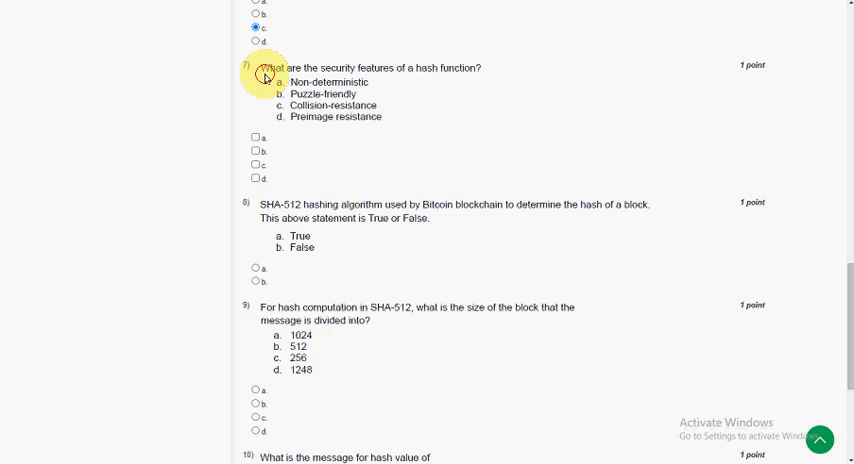
pyautogui.moveTo(256, 68); pyautogui.dragTo(448, 80)
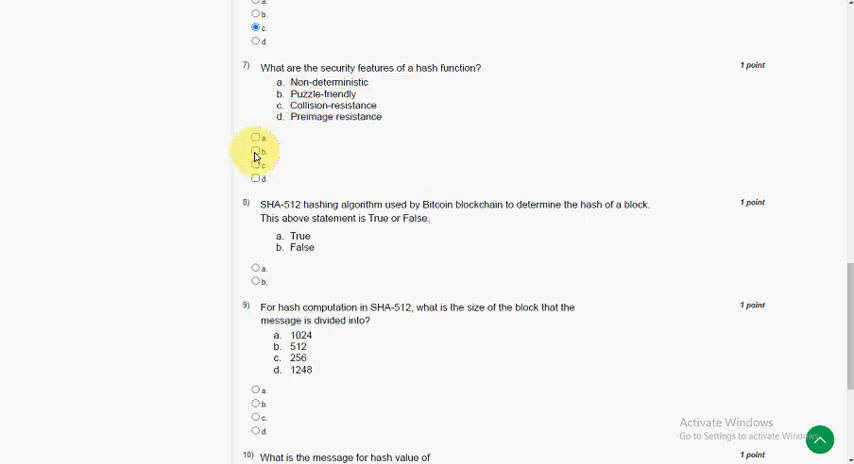
pyautogui.click(256, 164)
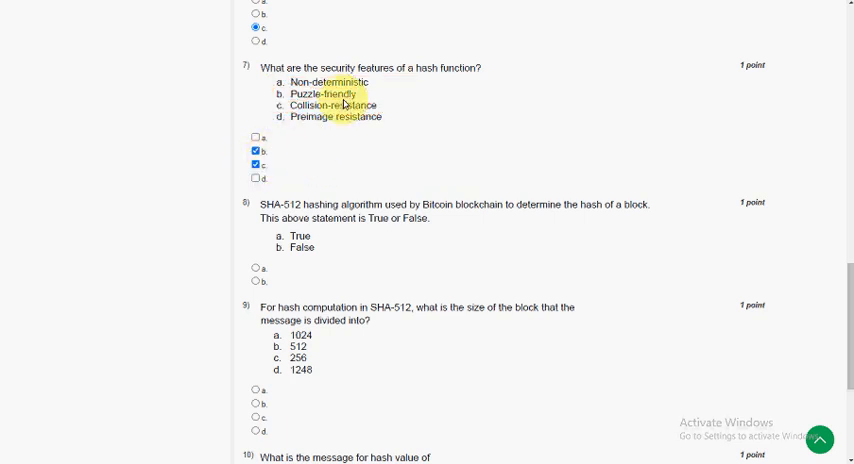
# Answer question 8's true/false statement as False (option b)
pyautogui.scroll(-3)
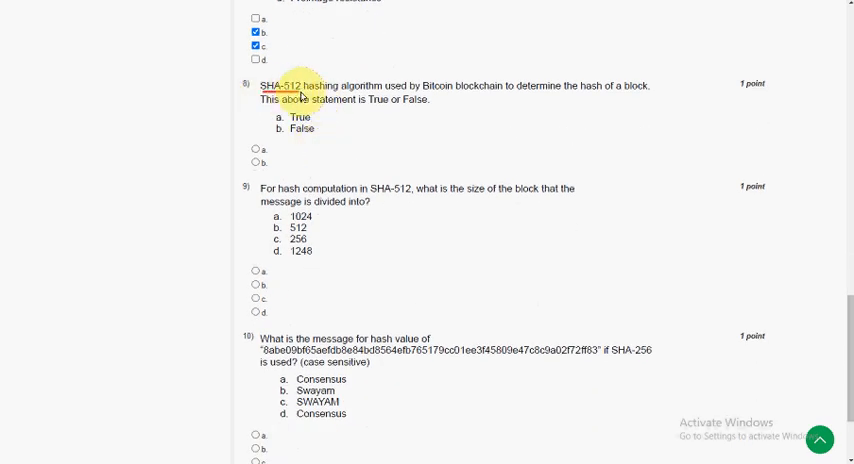
pyautogui.moveTo(300, 90); pyautogui.dragTo(404, 100)
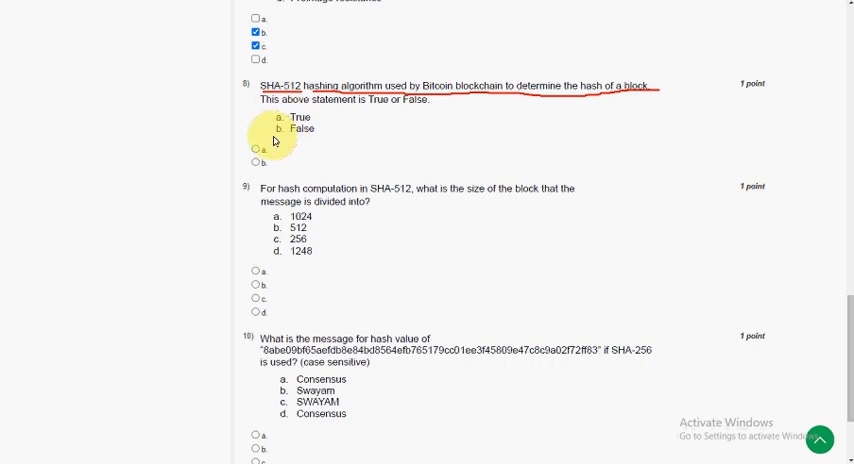
pyautogui.click(294, 128)
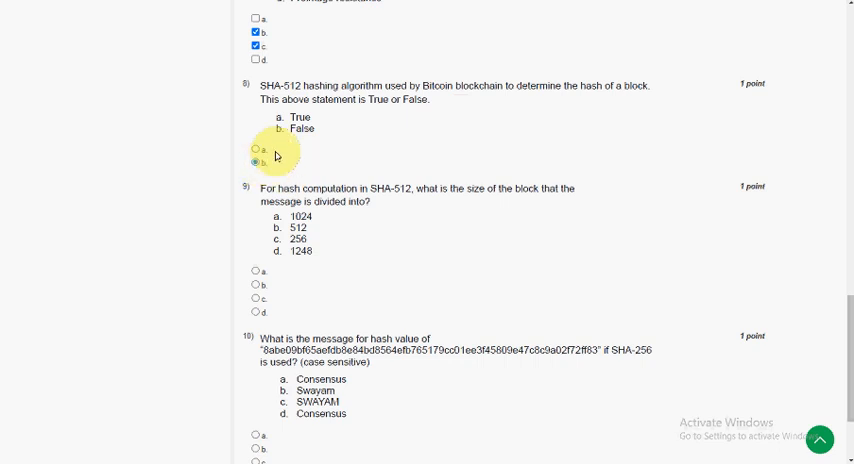
# Select option a (1024) as the SHA-512 message block size for question 9
pyautogui.scroll(-3)
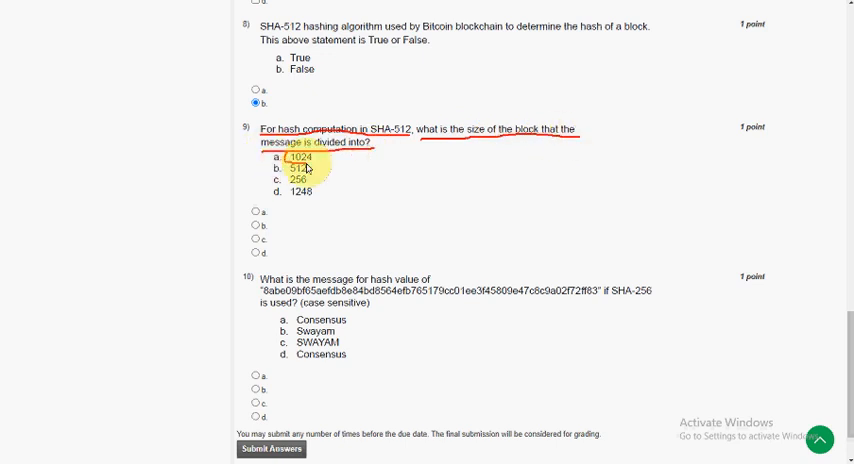
pyautogui.moveTo(262, 166)
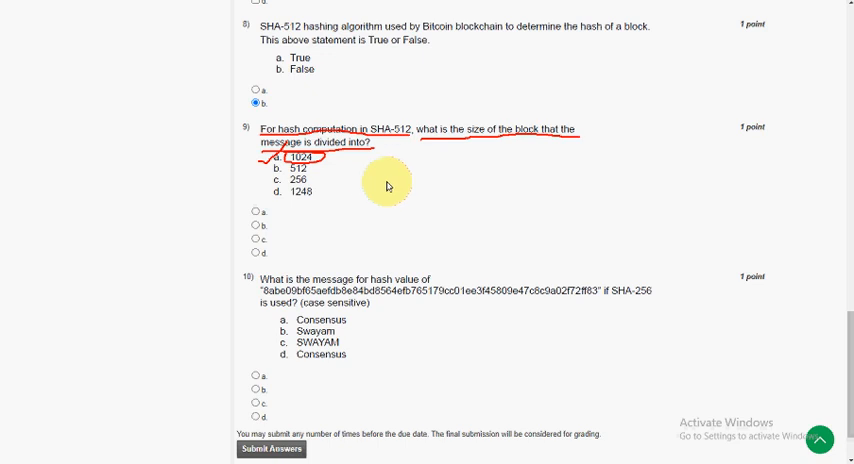
pyautogui.moveTo(372, 180)
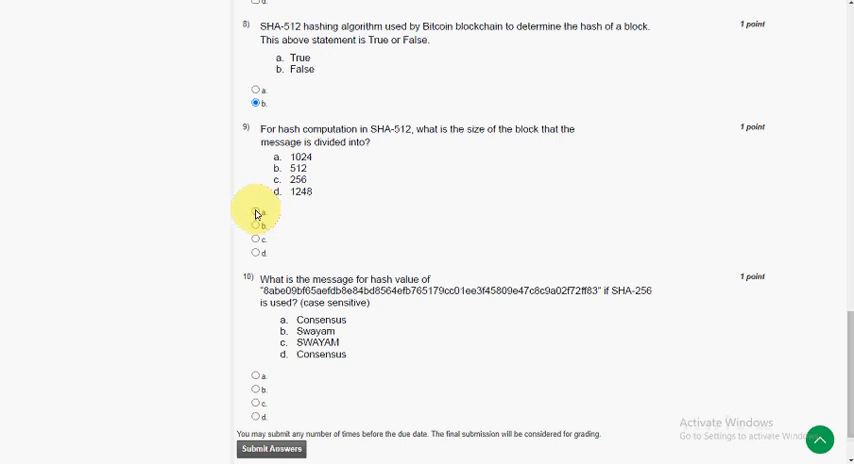
pyautogui.click(256, 214)
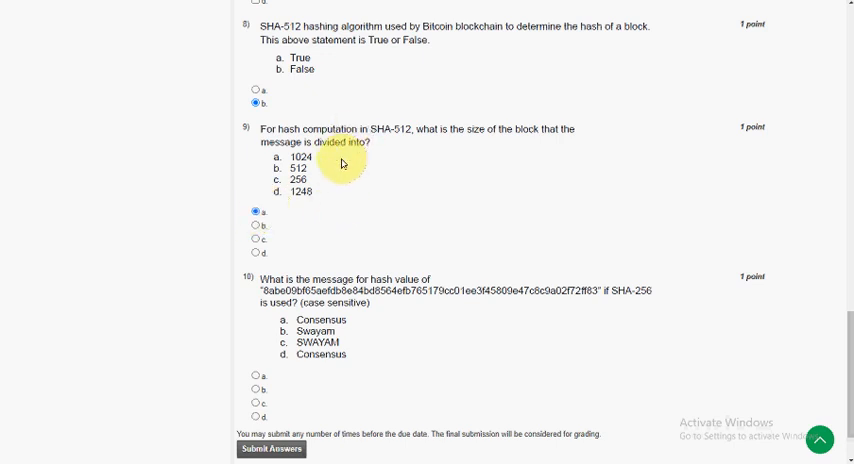
pyautogui.scroll(-3)
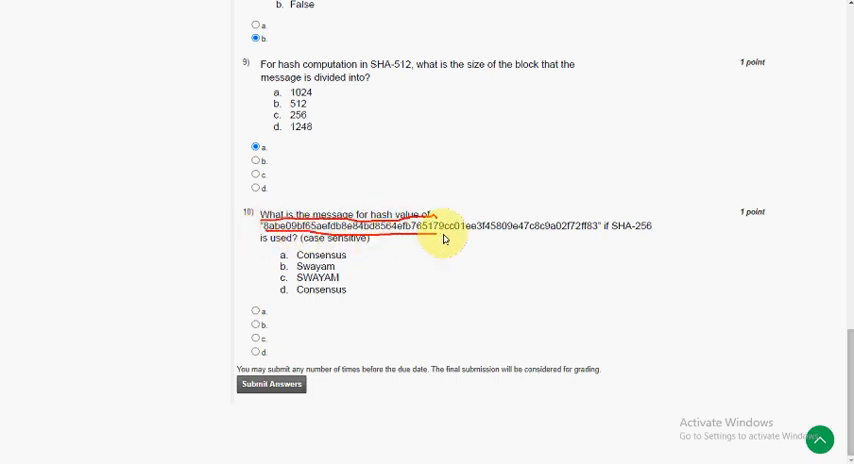
pyautogui.moveTo(444, 240); pyautogui.dragTo(596, 236)
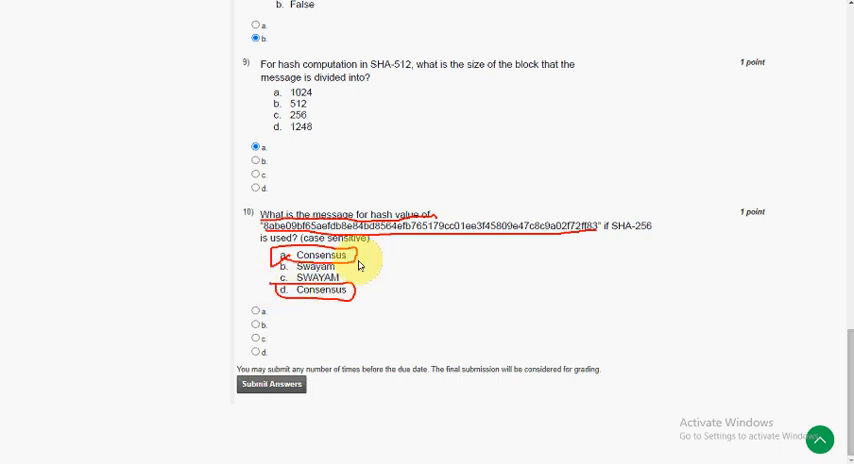
pyautogui.moveTo(362, 262)
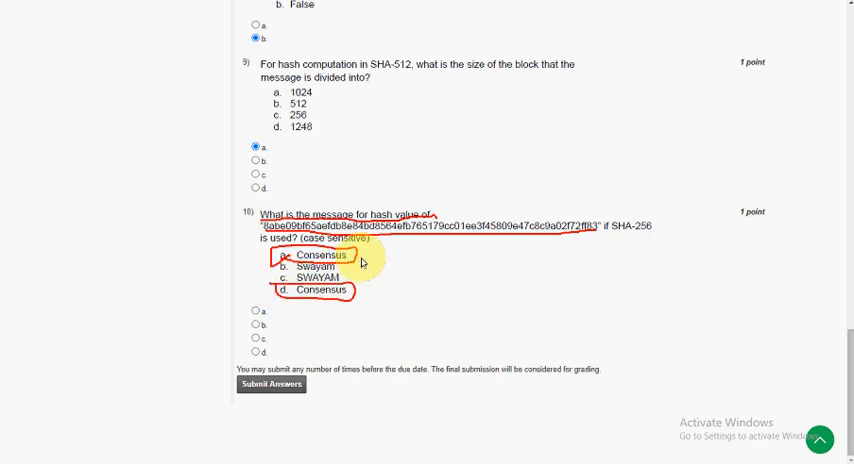
pyautogui.moveTo(360, 260)
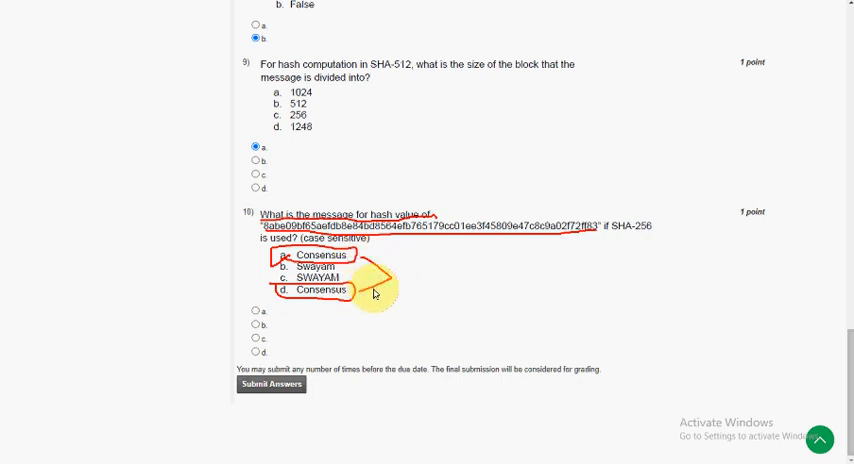
pyautogui.moveTo(400, 284)
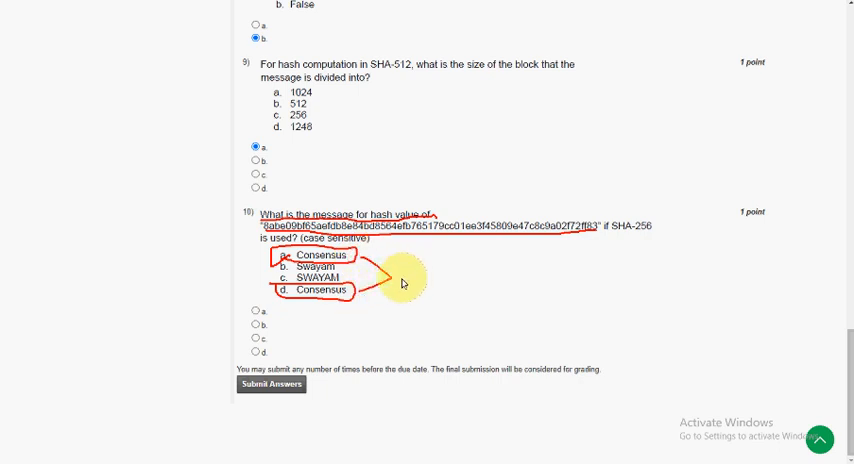
pyautogui.moveTo(406, 278)
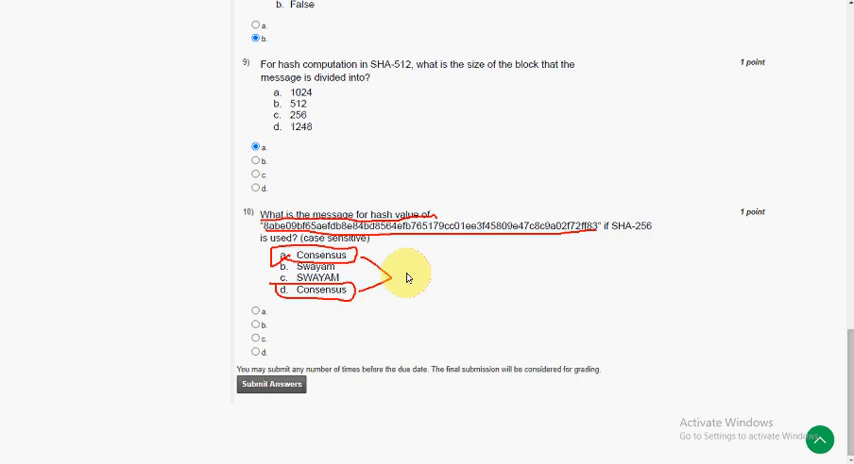